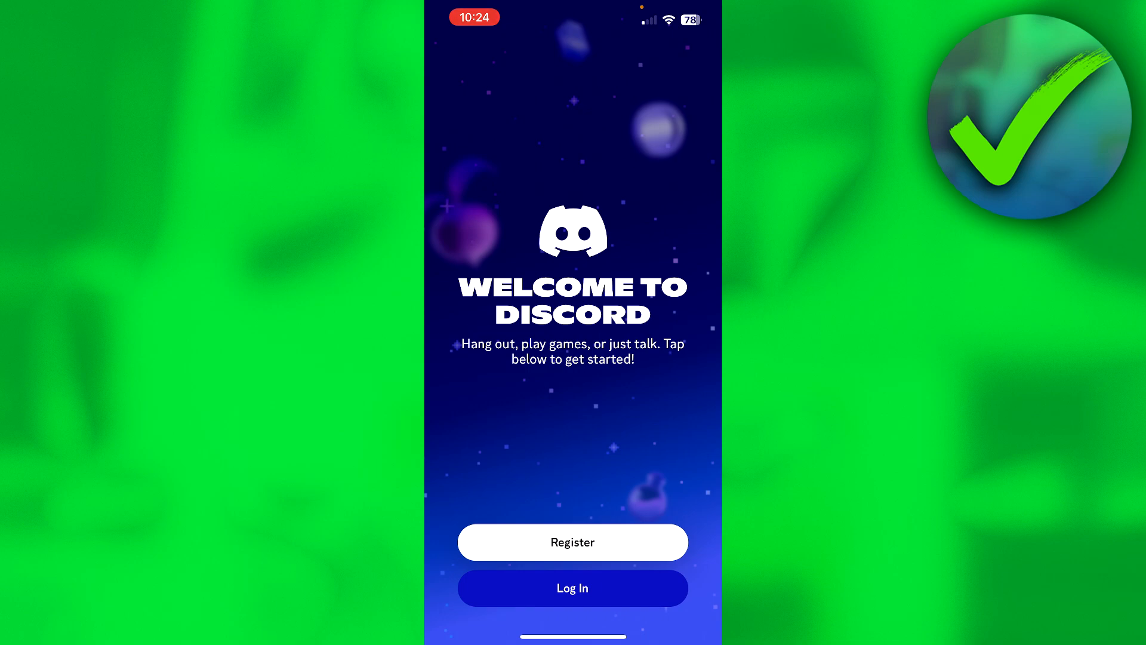
# Step: Begin registration and choose the Email sign-up option instead of a phone number
pyautogui.click(573, 541)
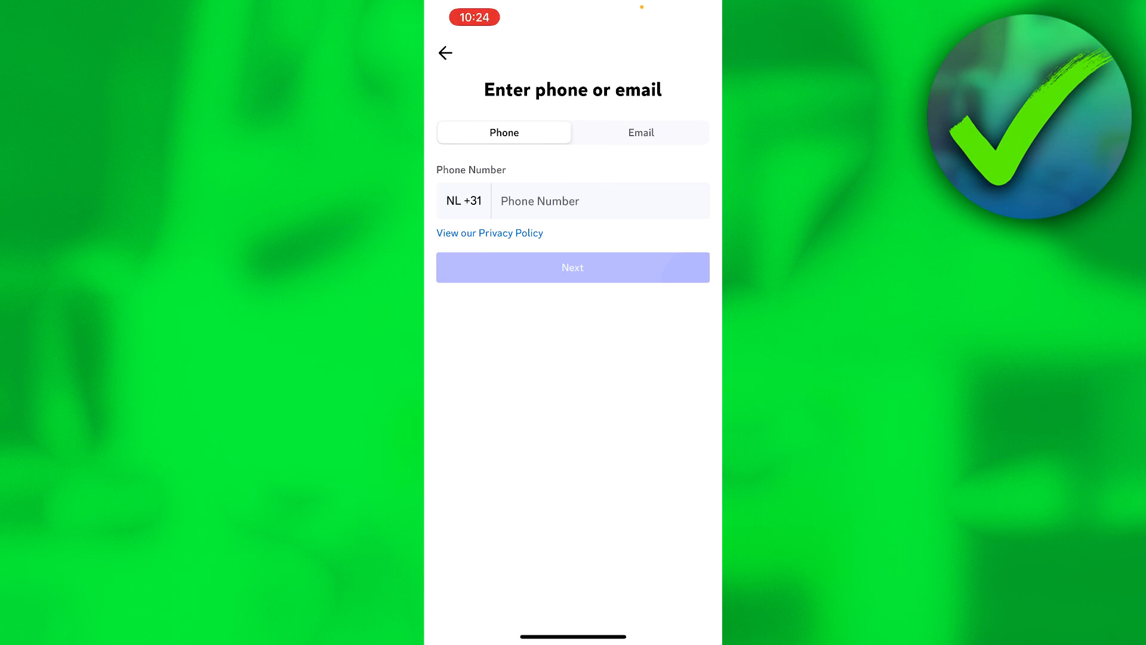
pyautogui.click(641, 132)
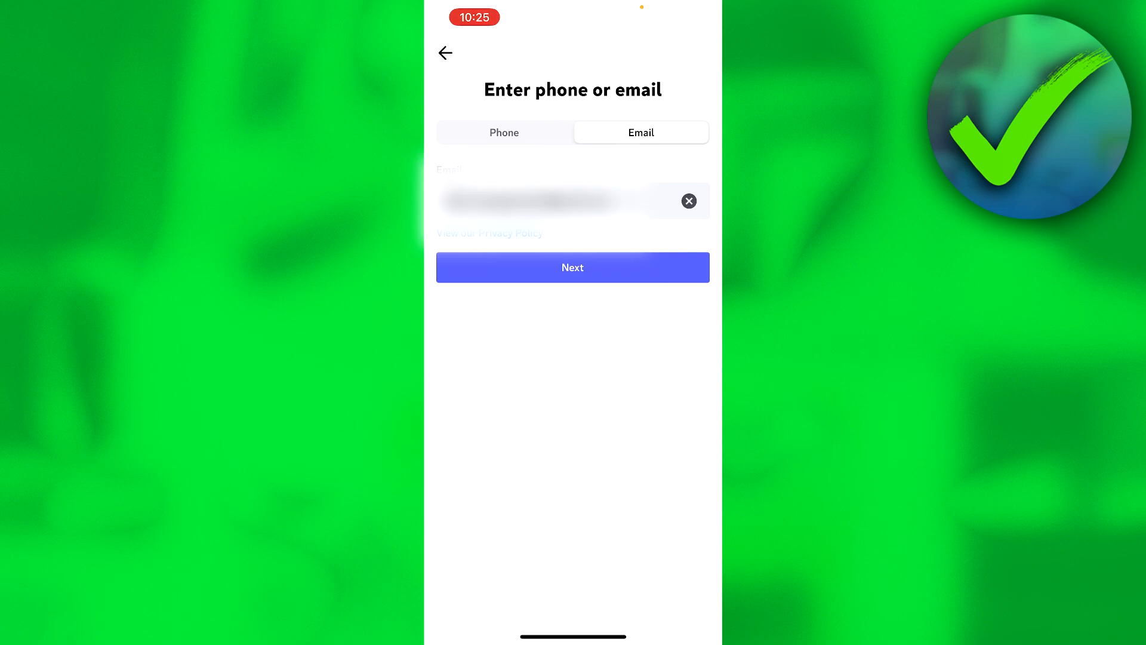
# Step: Submit the email and set the display name to 'RyanGungaTest3000'
pyautogui.click(573, 267)
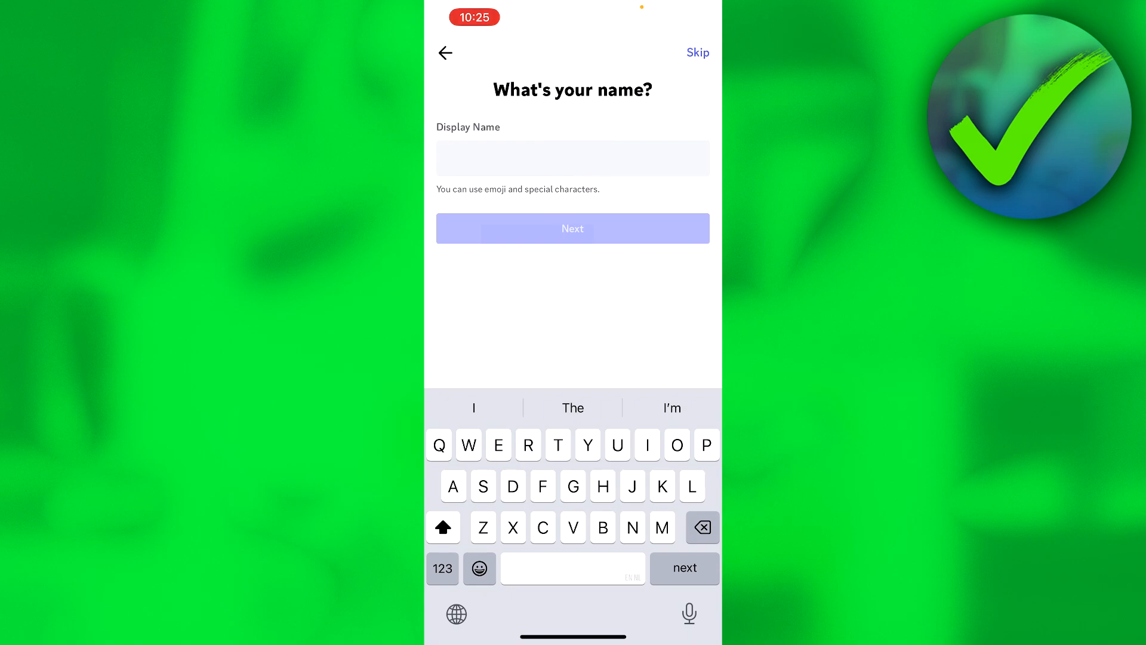
pyautogui.write('RyanGungaTest3000')
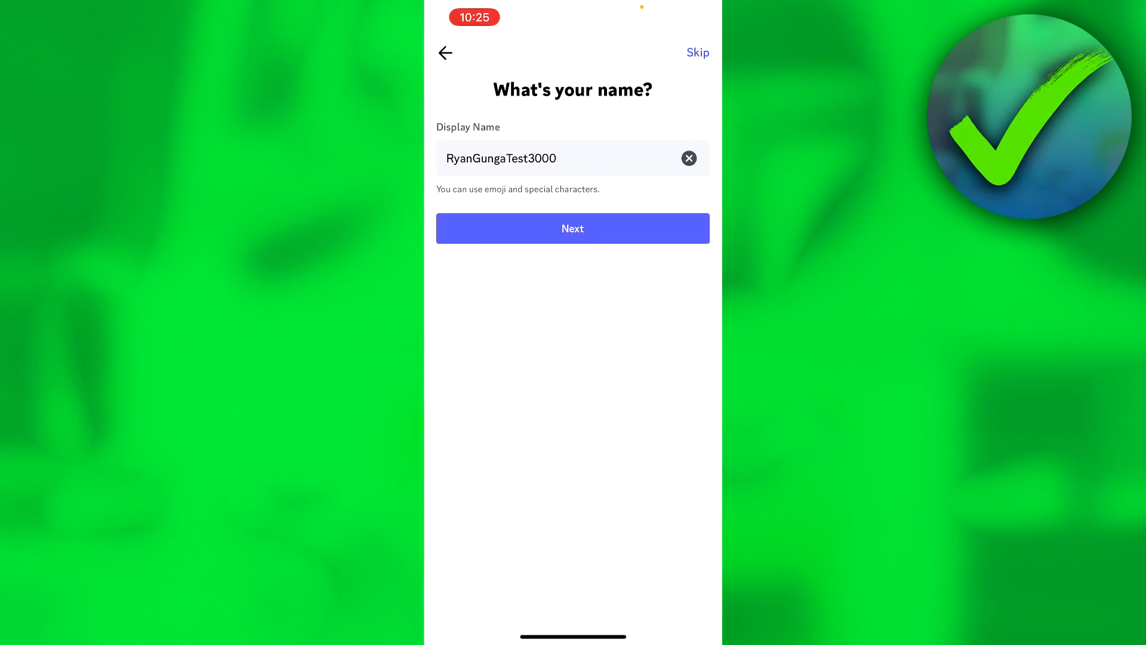
pyautogui.click(572, 228)
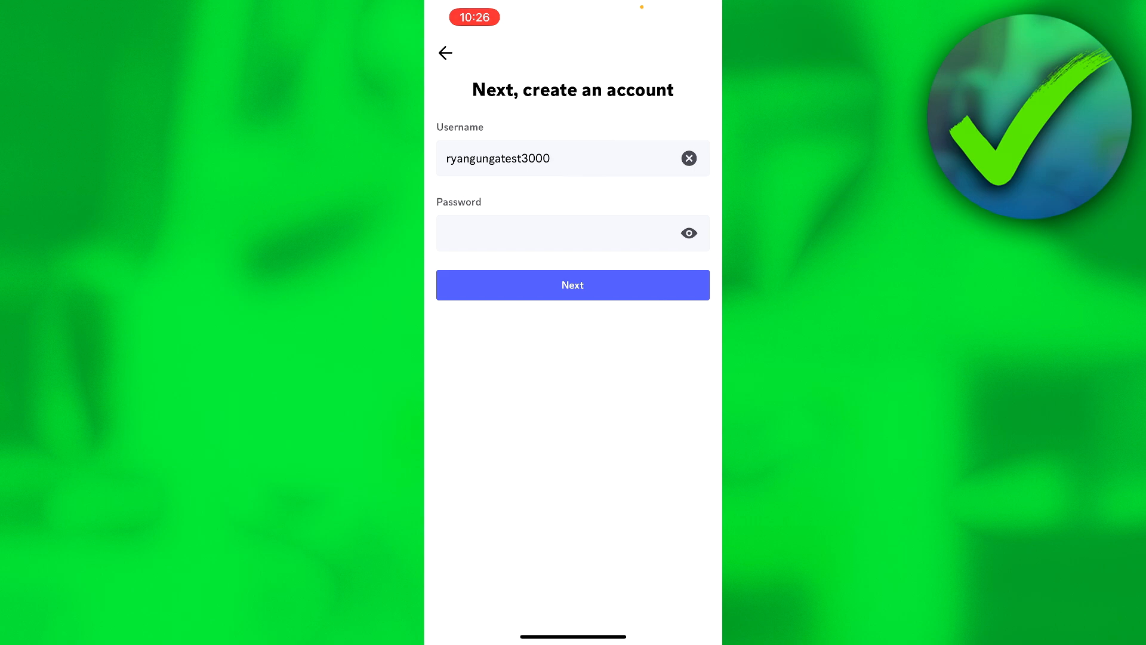
pyautogui.click(573, 285)
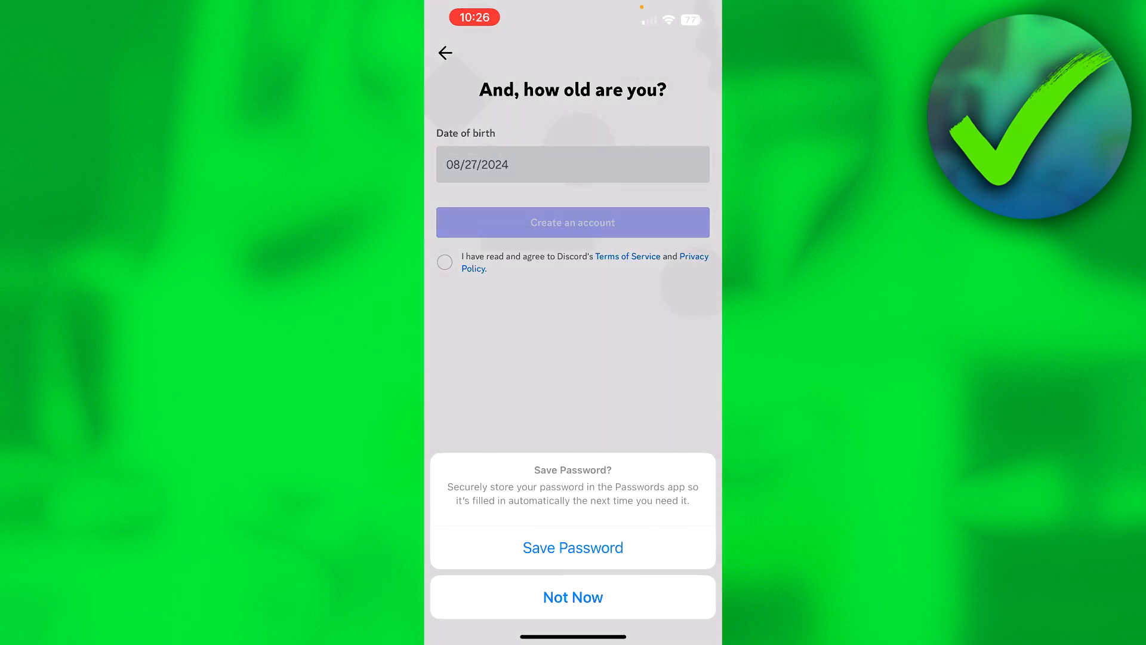
pyautogui.click(572, 597)
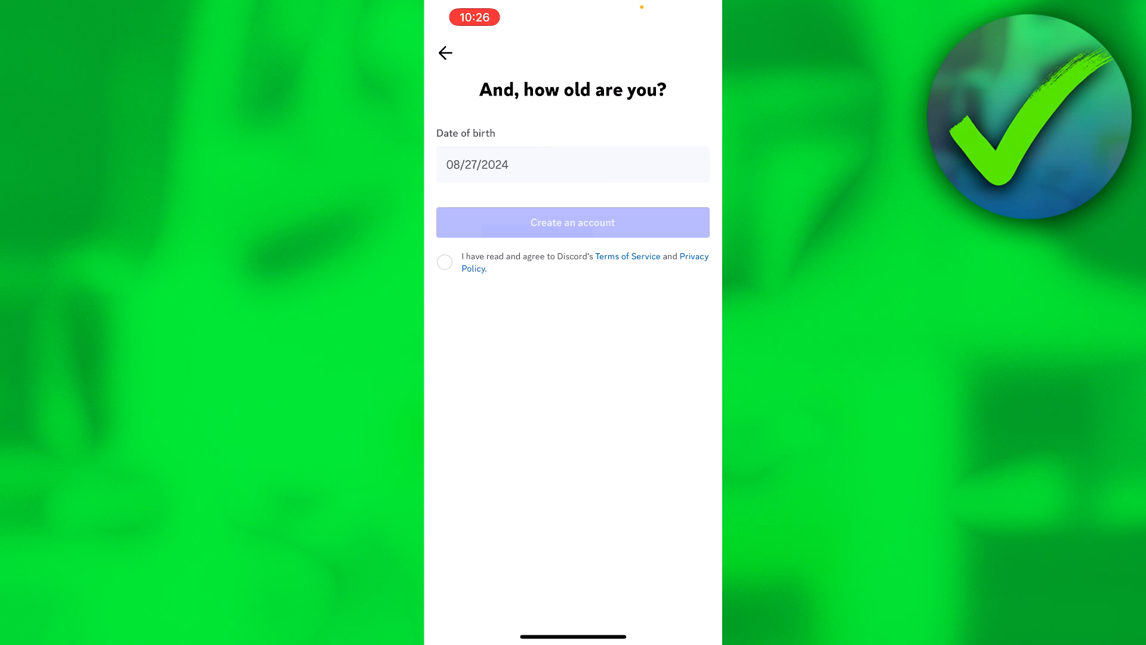
pyautogui.click(572, 164)
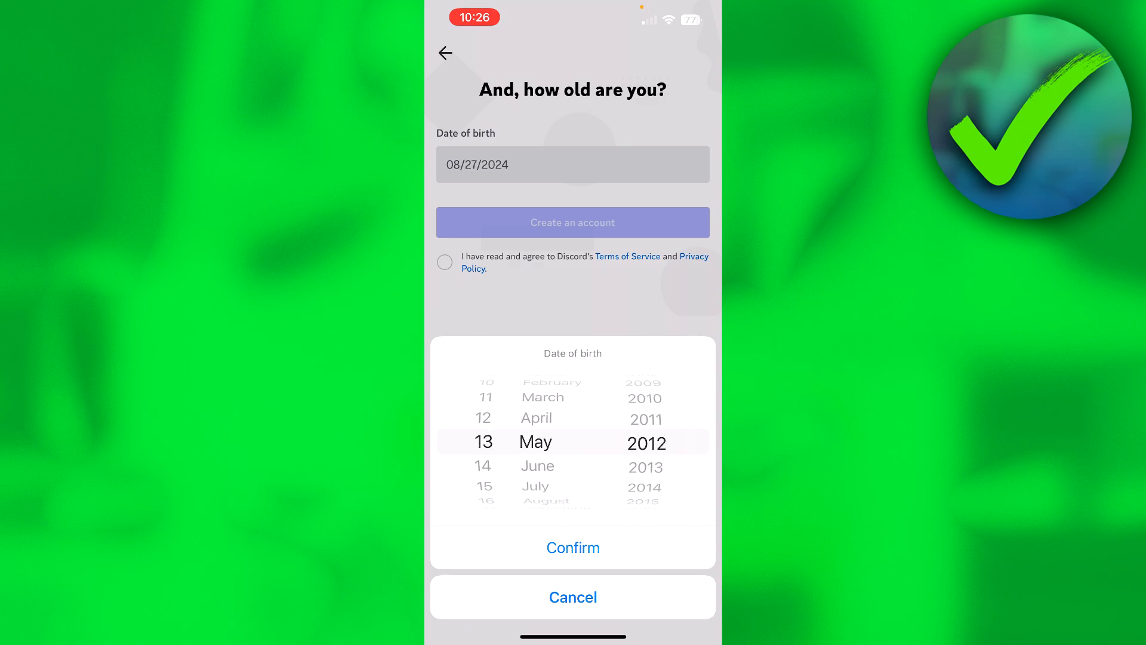
pyautogui.click(572, 547)
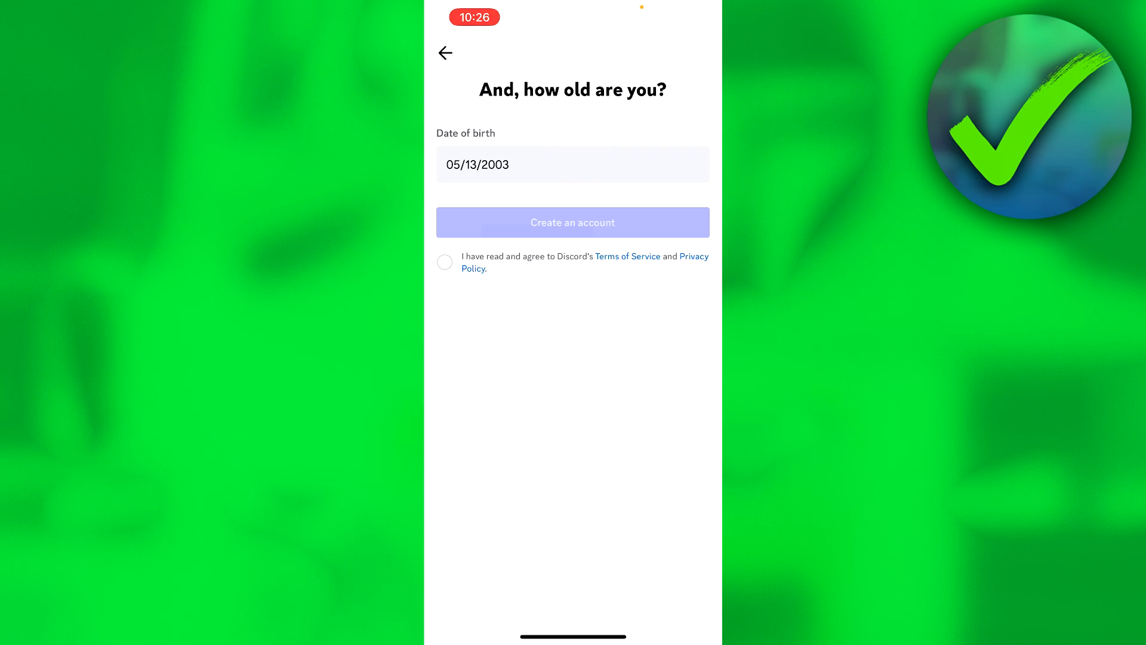
pyautogui.click(444, 261)
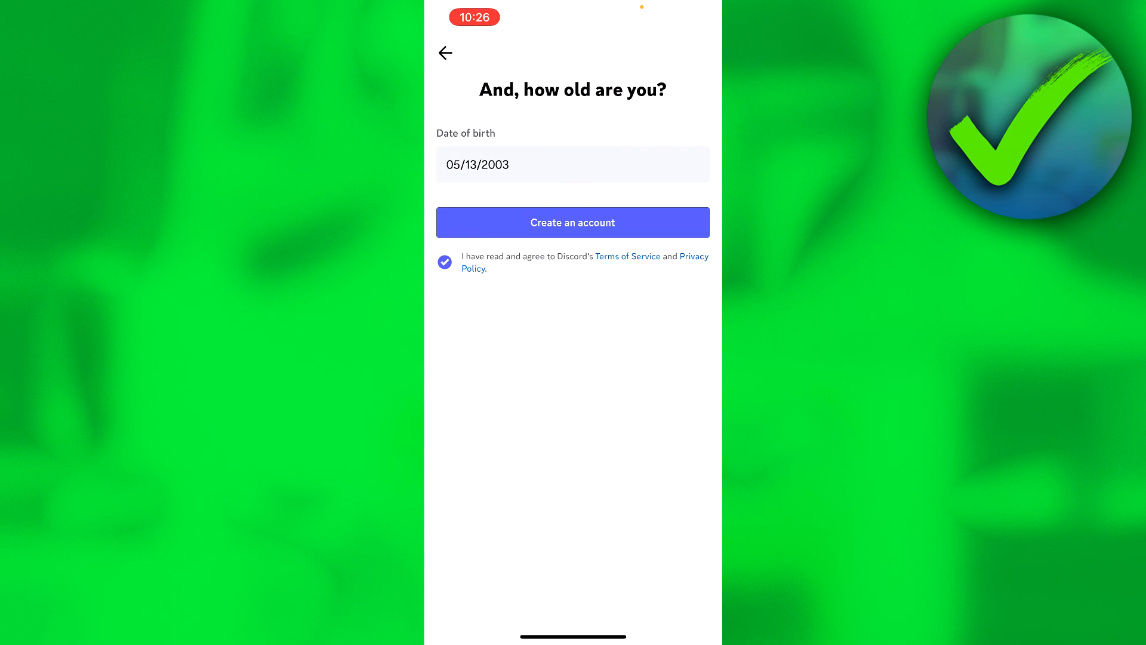
pyautogui.click(573, 222)
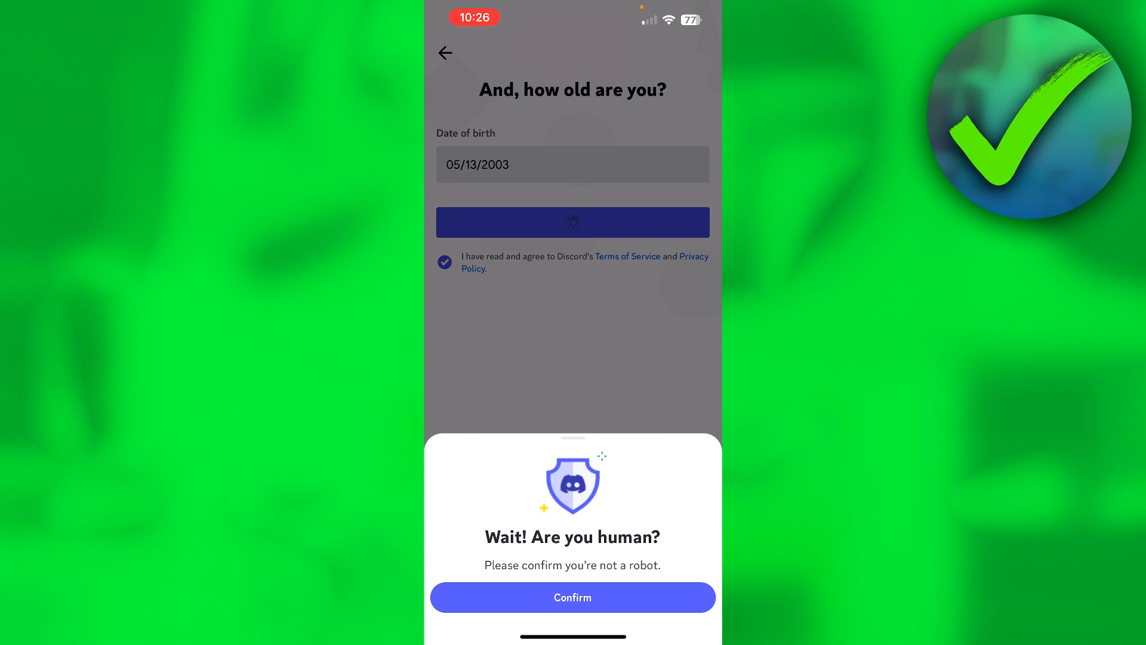
# Step: Confirm the 'Are you human?' check and skip friend discovery by email or phone
pyautogui.click(572, 597)
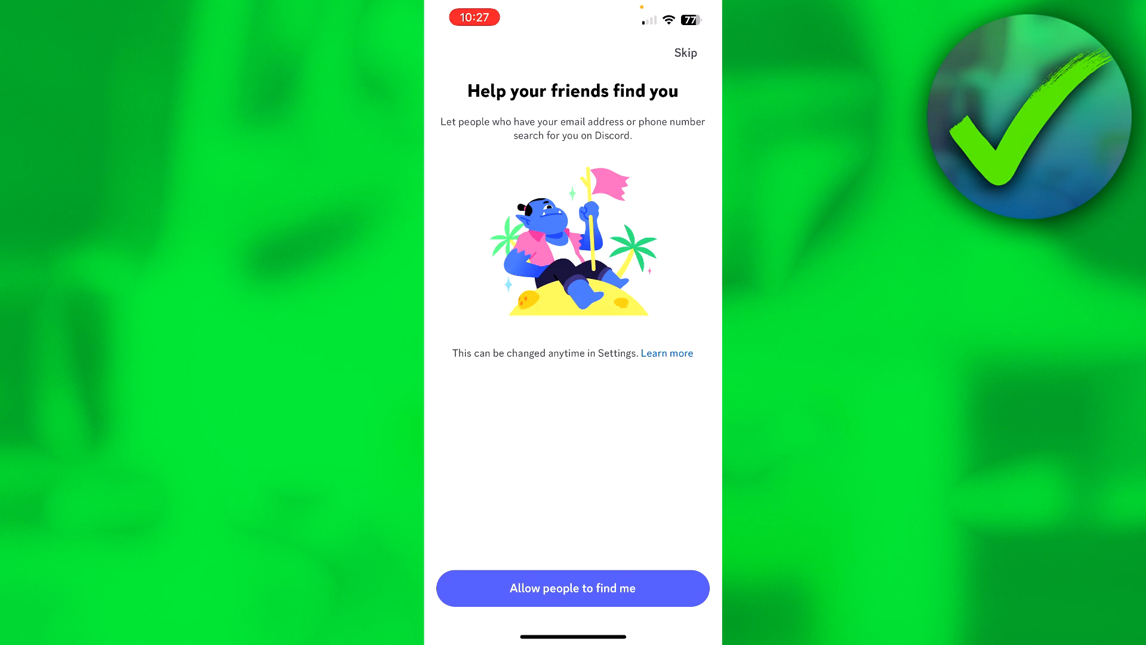
pyautogui.click(573, 588)
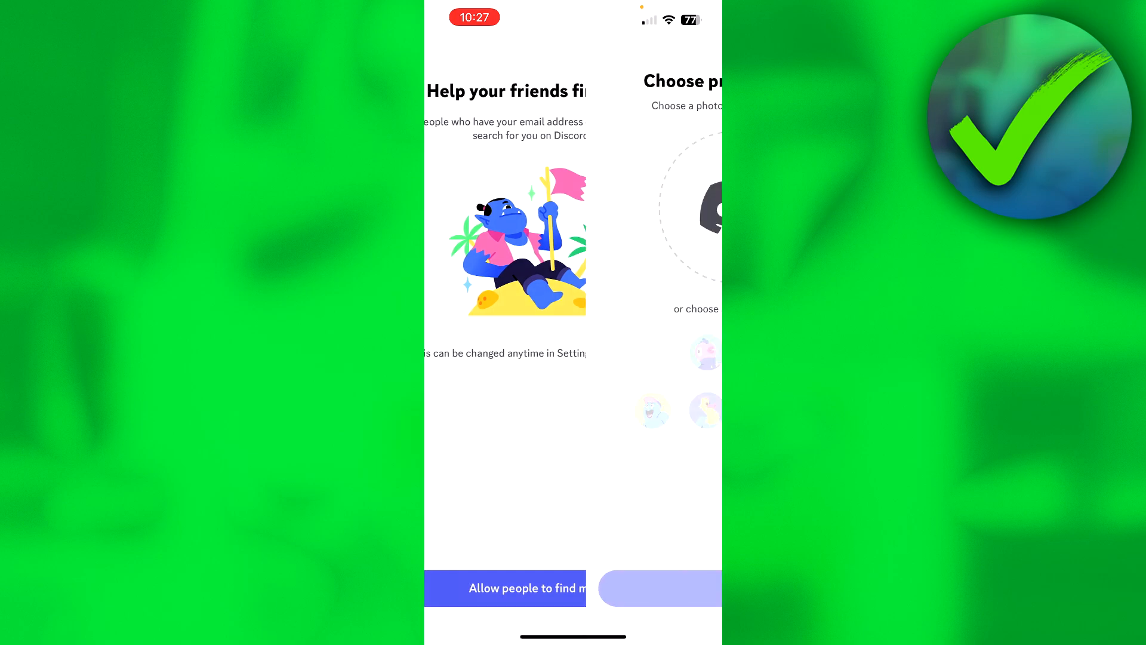
# Step: Pick the pink-and-green character as the profile picture and reach the Messages home
pyautogui.click(526, 588)
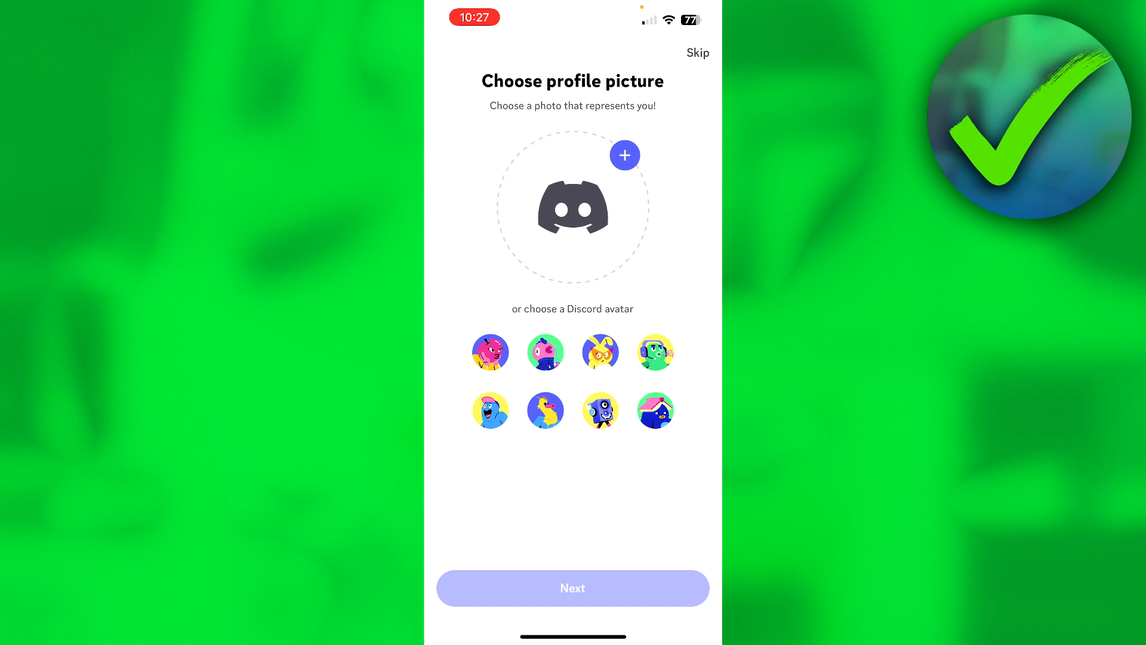
pyautogui.click(544, 353)
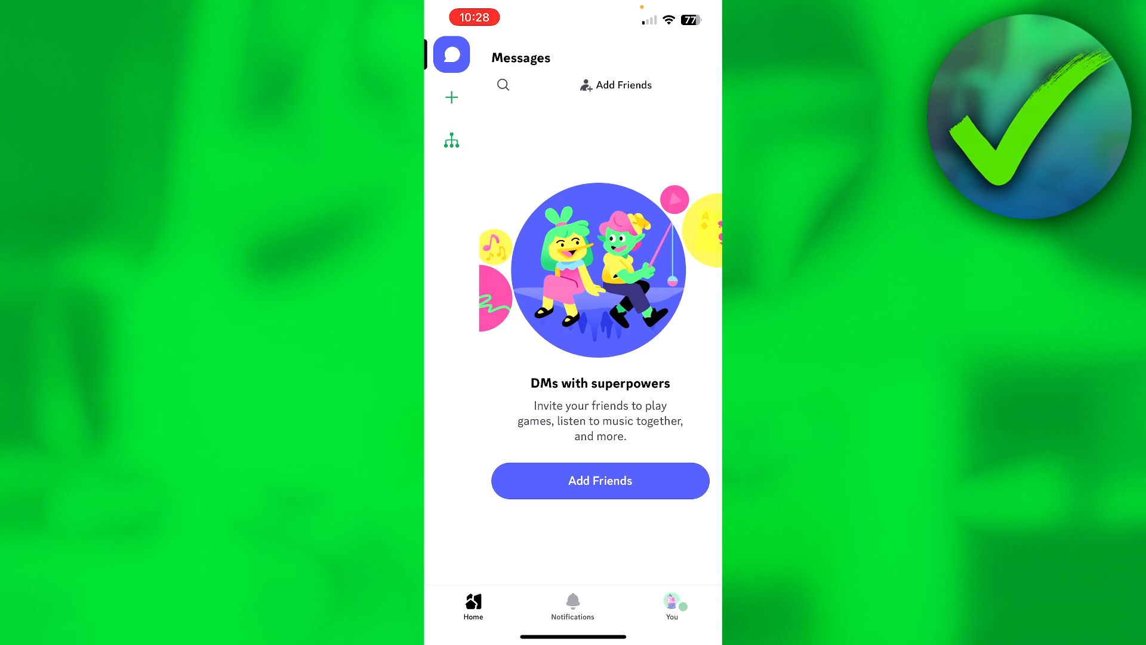
# Step: From the profile's settings, open the mail app and use Verify Email on Discord's message
pyautogui.click(671, 602)
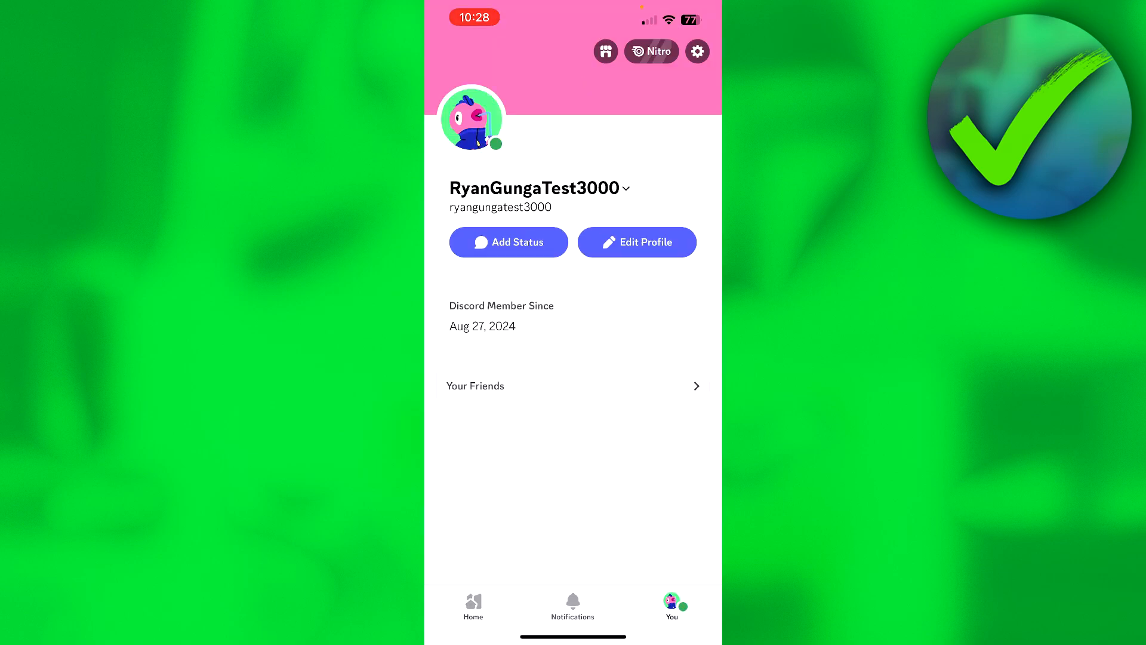
pyautogui.click(698, 51)
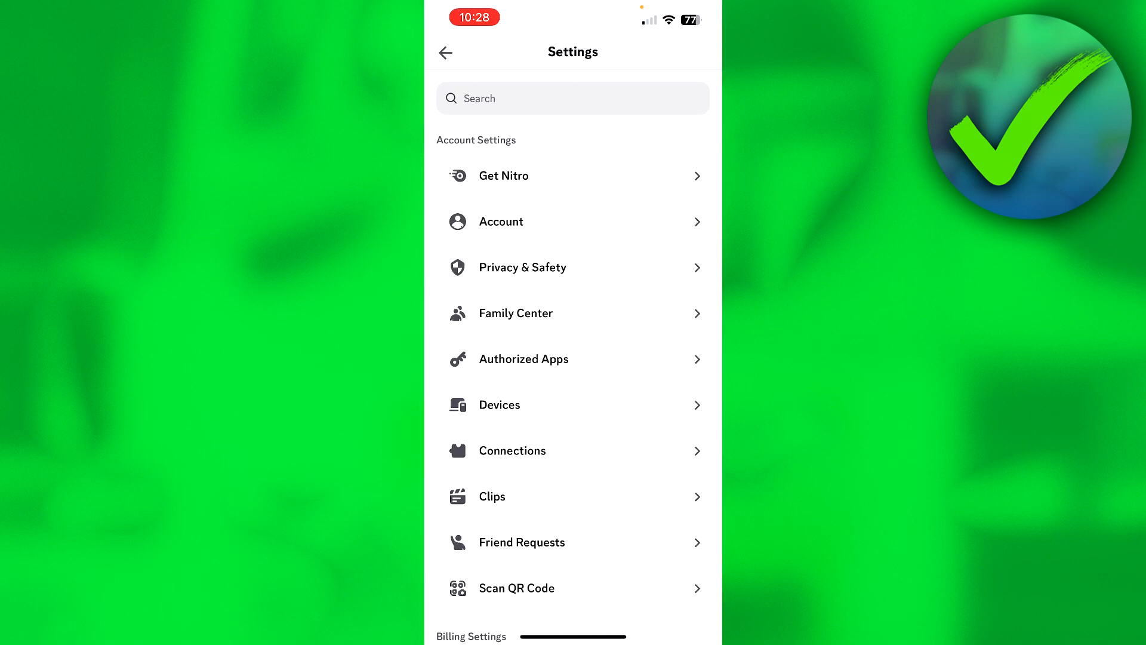
pyautogui.click(501, 222)
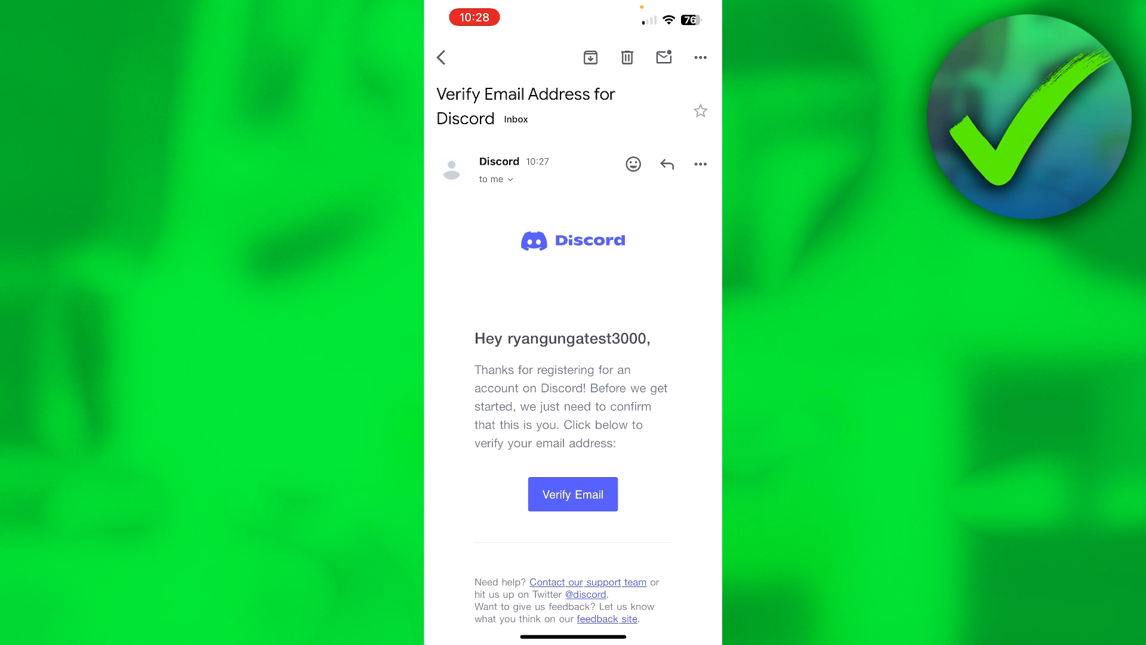
pyautogui.click(573, 494)
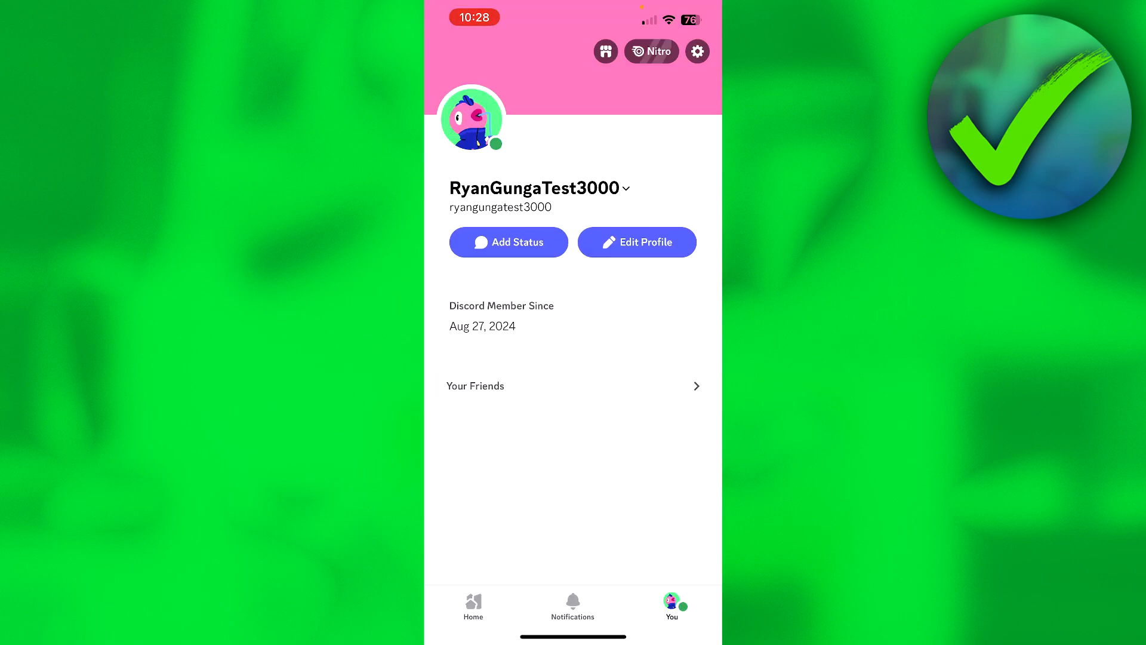